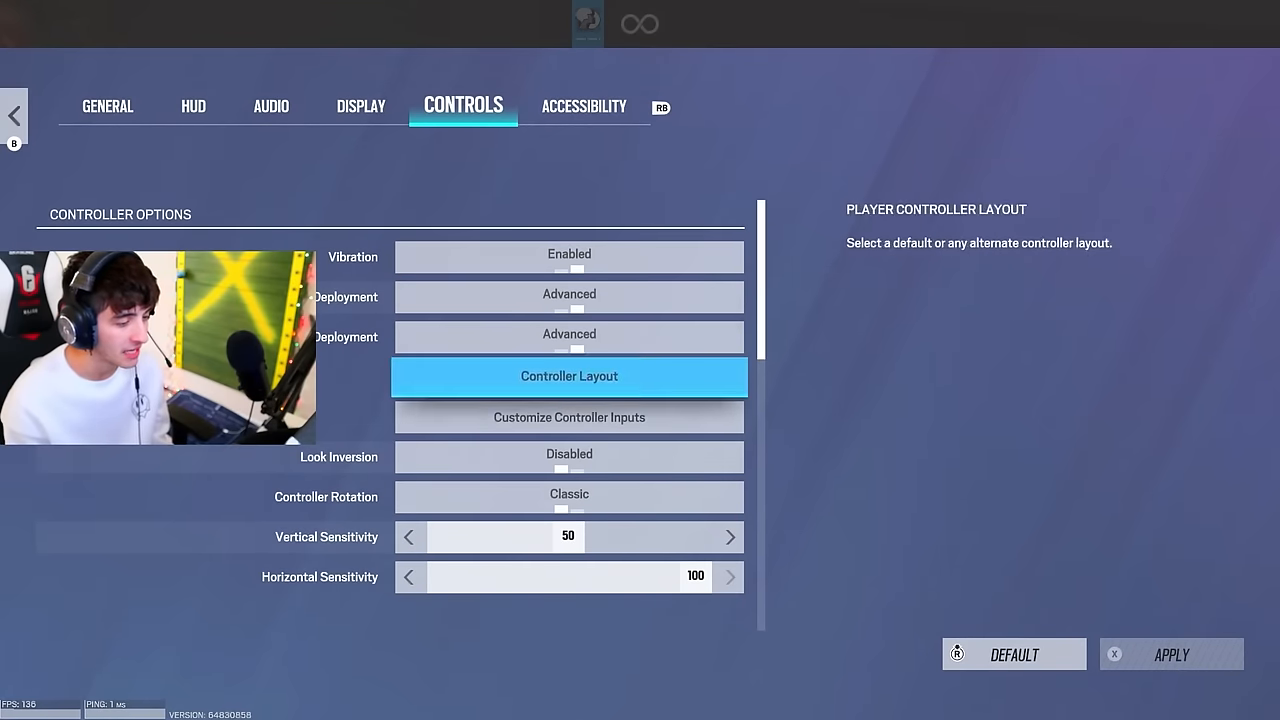
Step: Show the GENERAL settings with squad privacy, ping and defuser pickup options
left_click(568, 418)
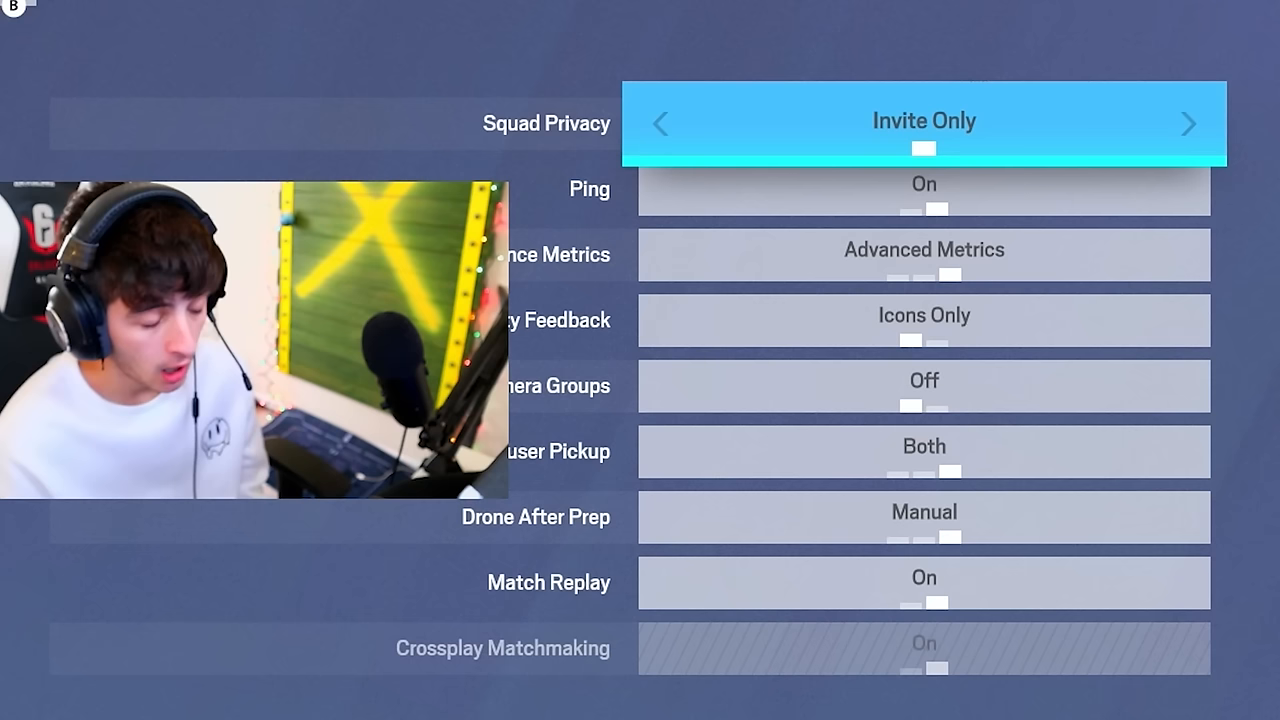
left_click(924, 384)
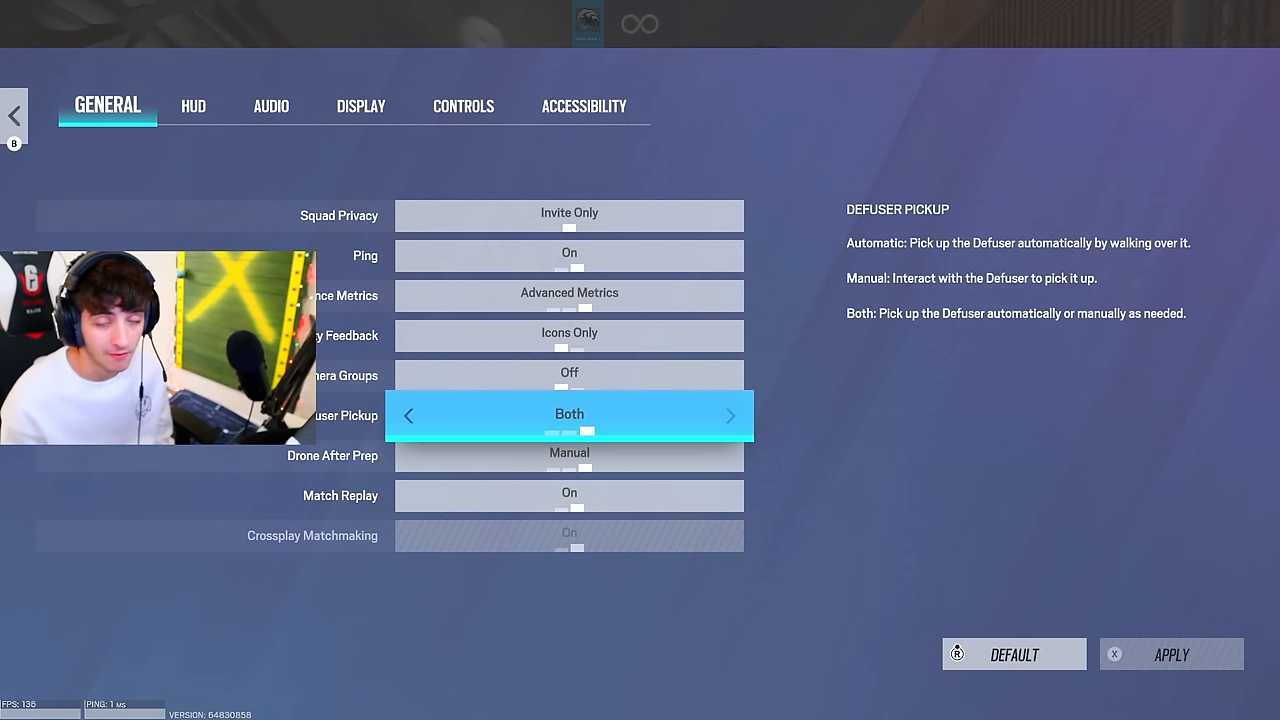
Step: Review the HUD settings down to Player Status, then move on to the AUDIO settings
left_click(192, 106)
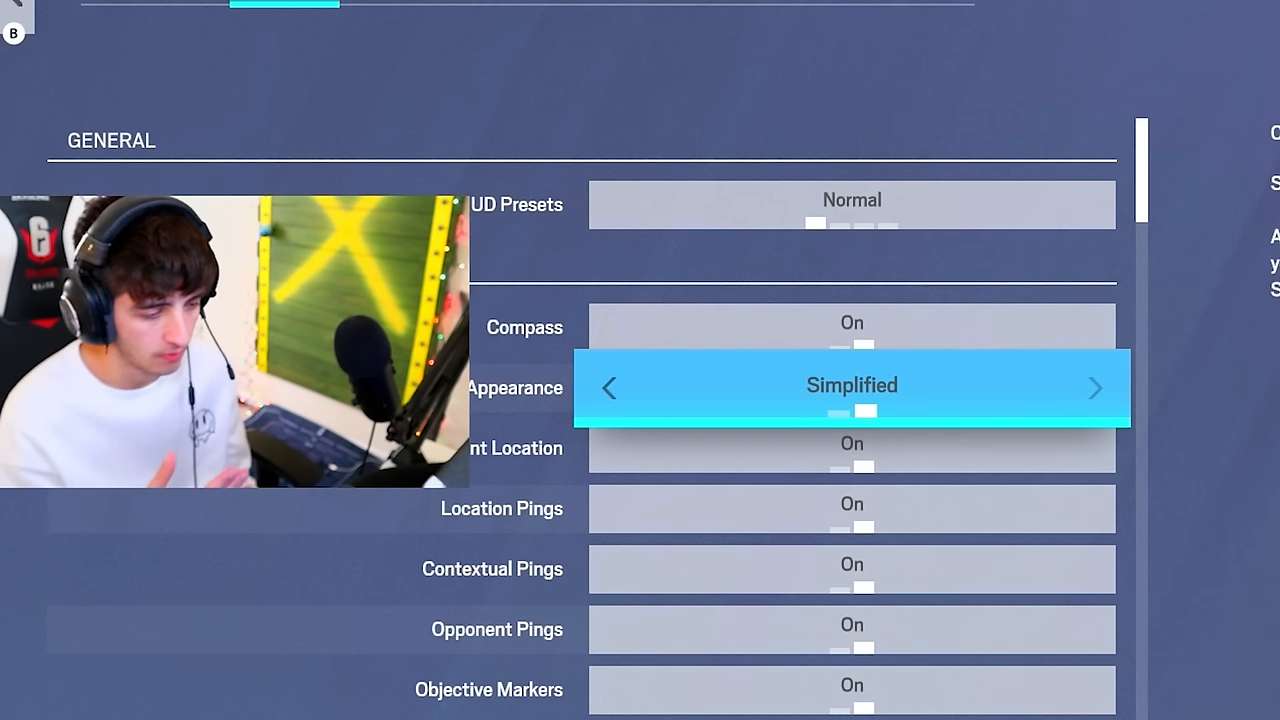
scroll("down", 3)
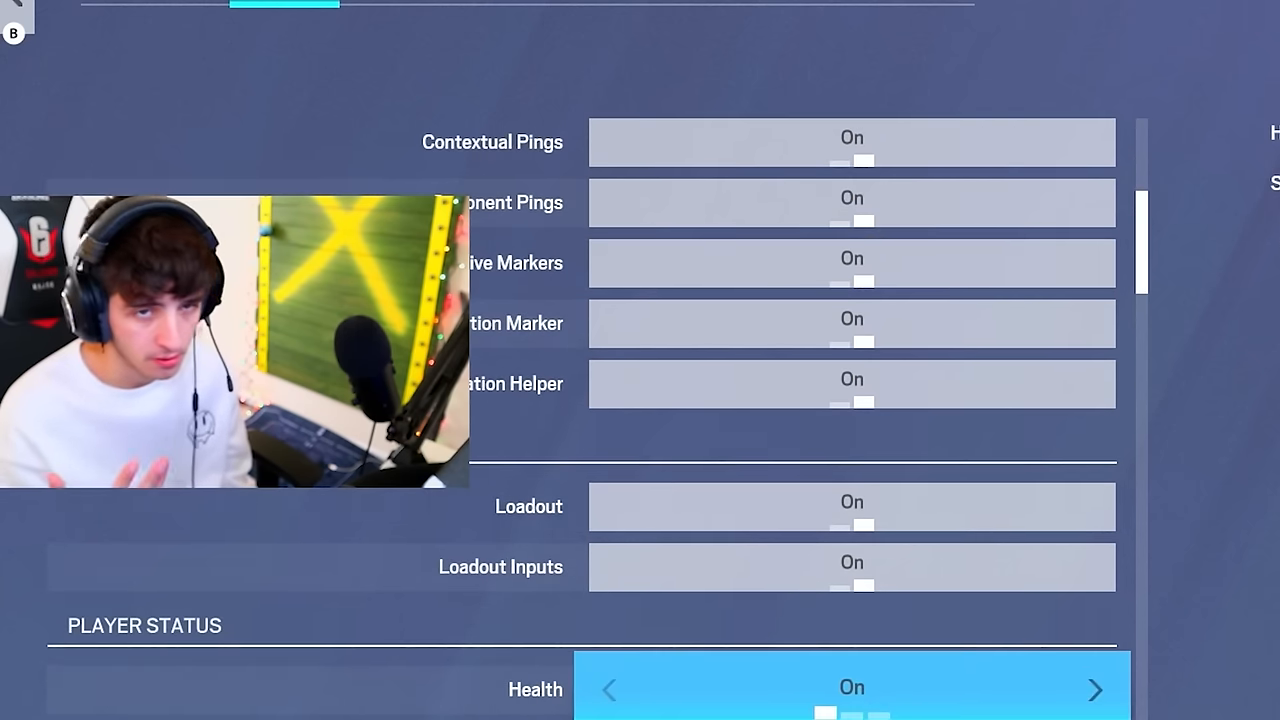
left_click(272, 106)
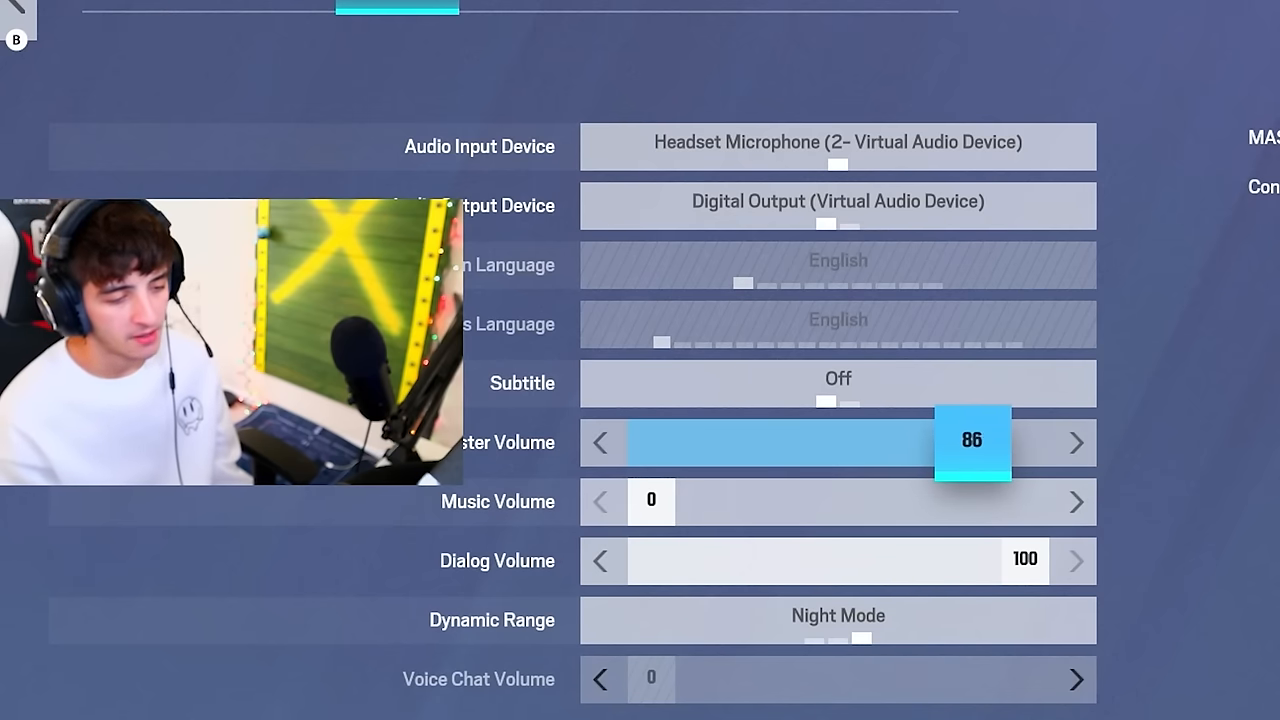
Step: Raise Master Volume from 86 toward 90 using the slider arrow
left_click(1076, 442)
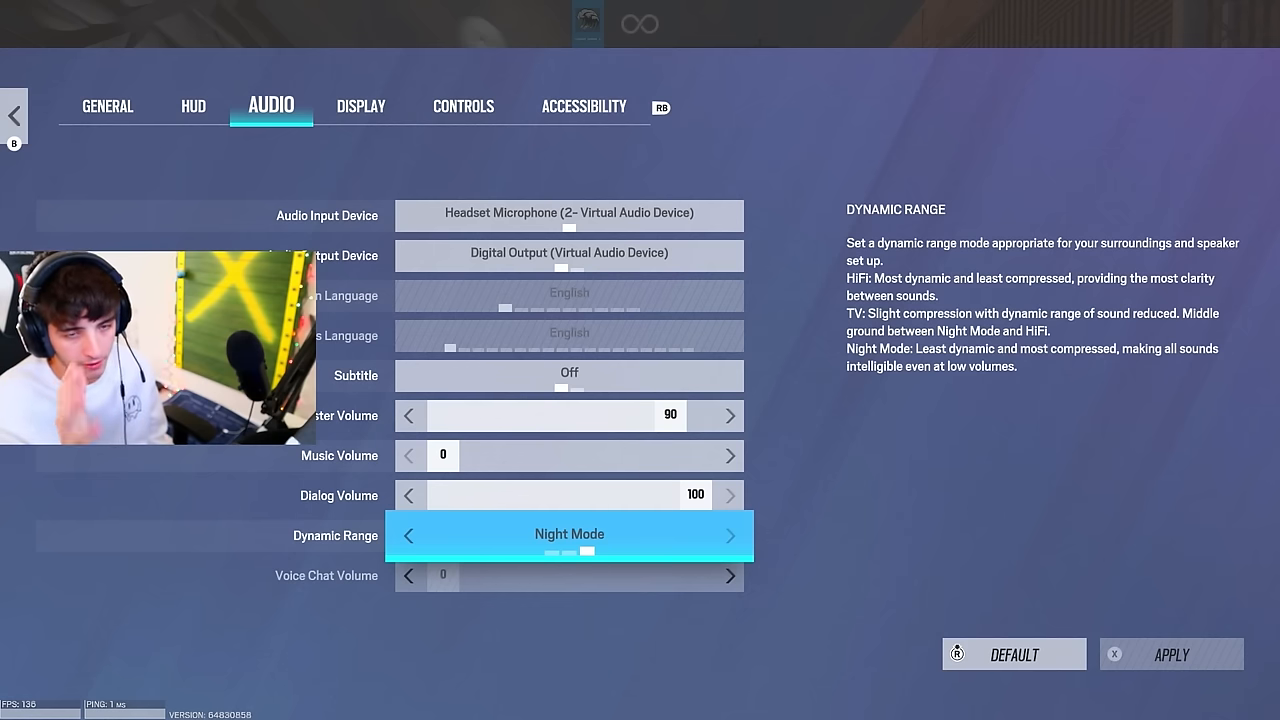
left_click(360, 106)
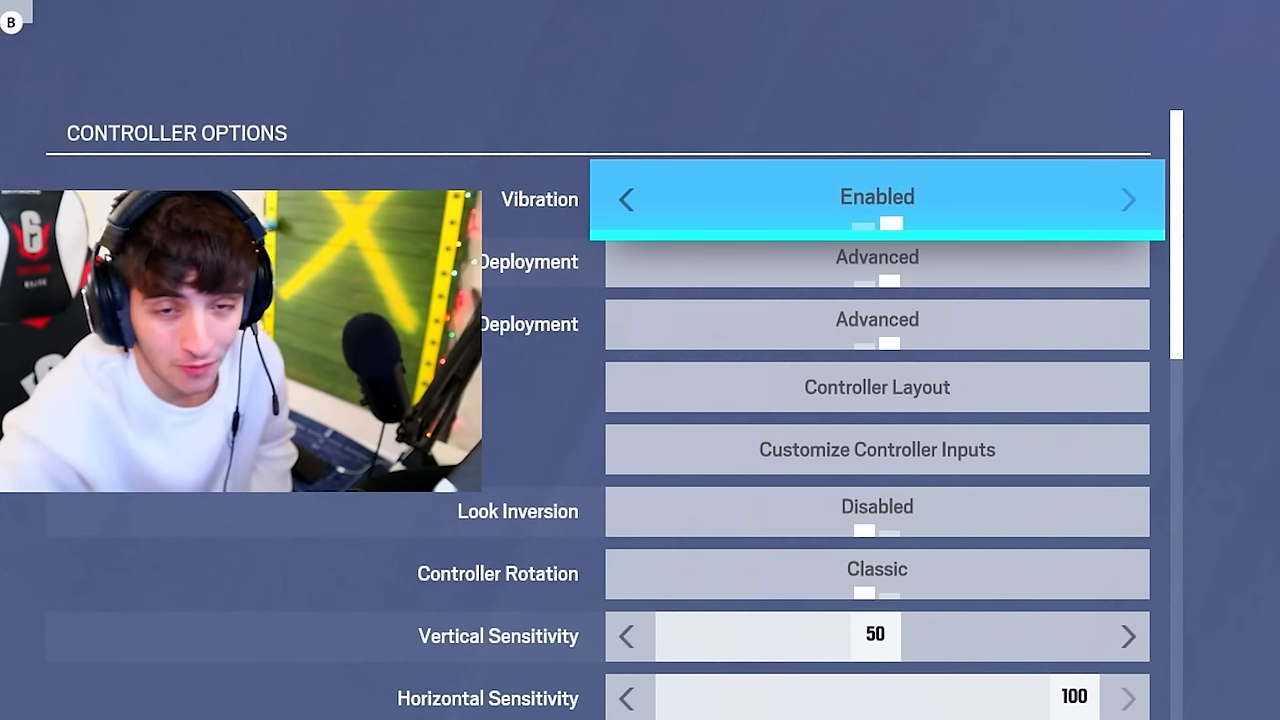
Step: Try Updated controller rotation, revert to Classic, and reach the stick dead zone sliders at 5
key("down")
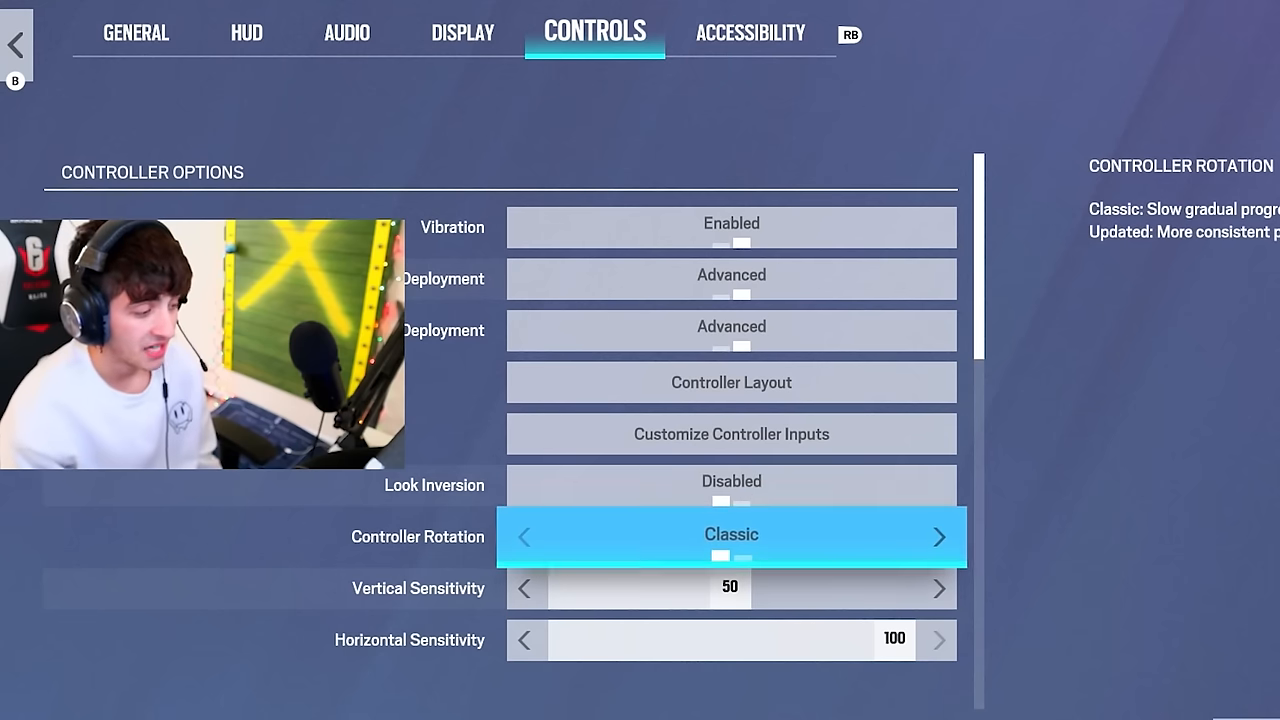
left_click(938, 536)
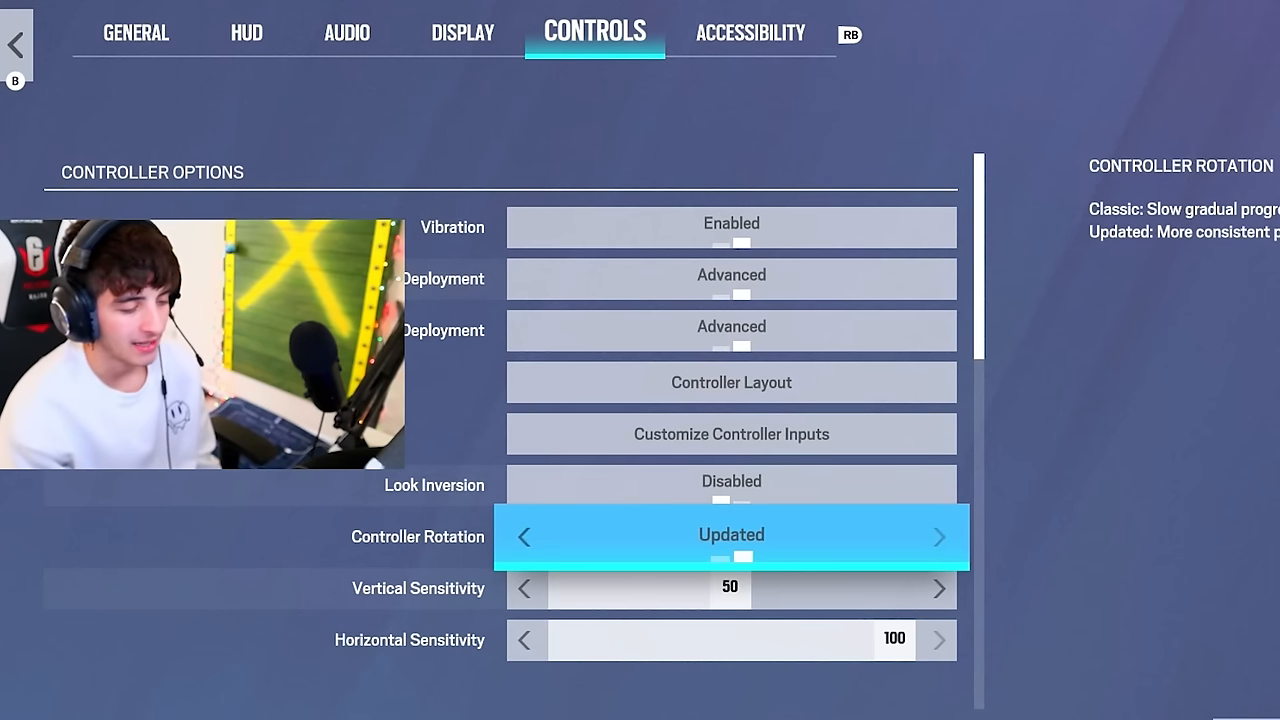
left_click(524, 536)
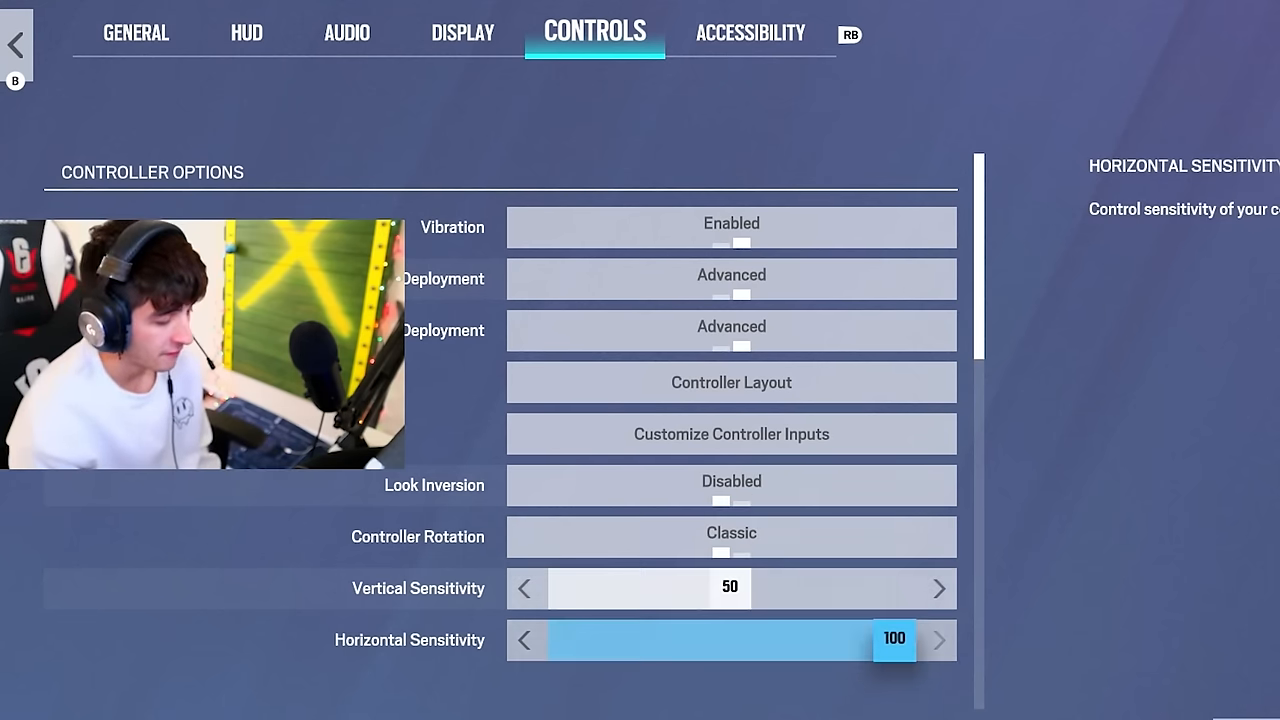
scroll("down", 3)
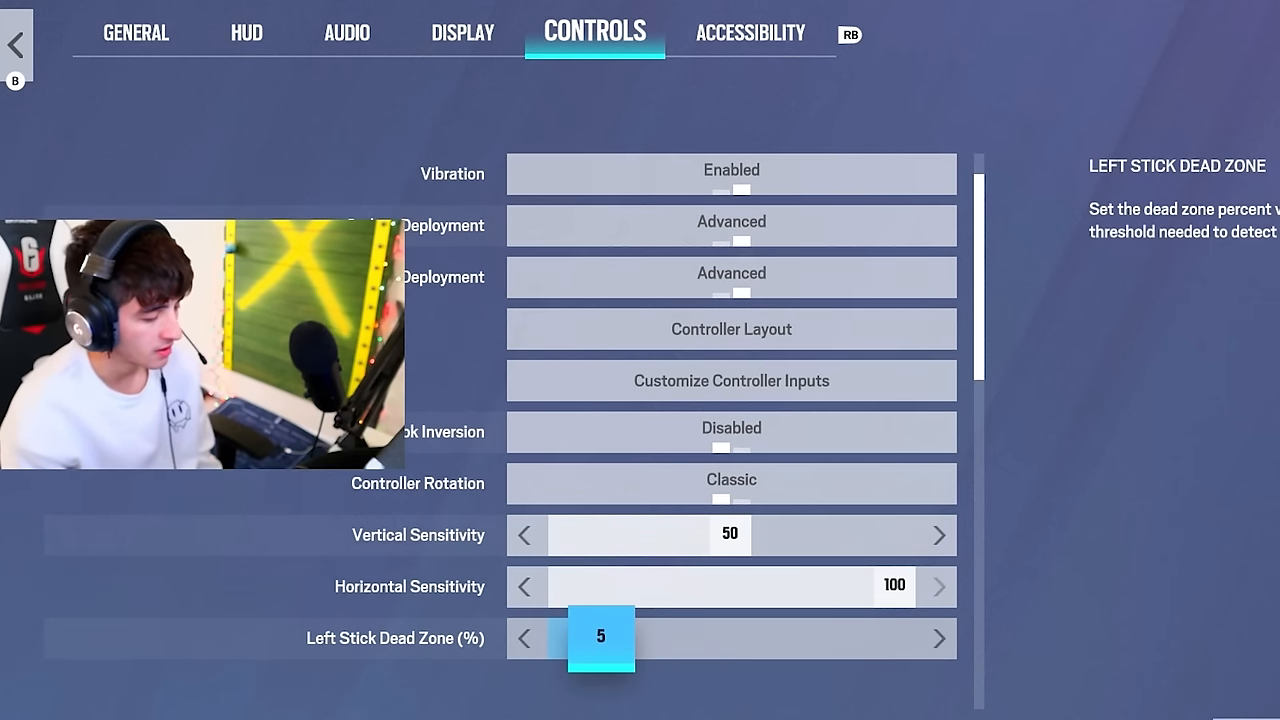
scroll("down", 3)
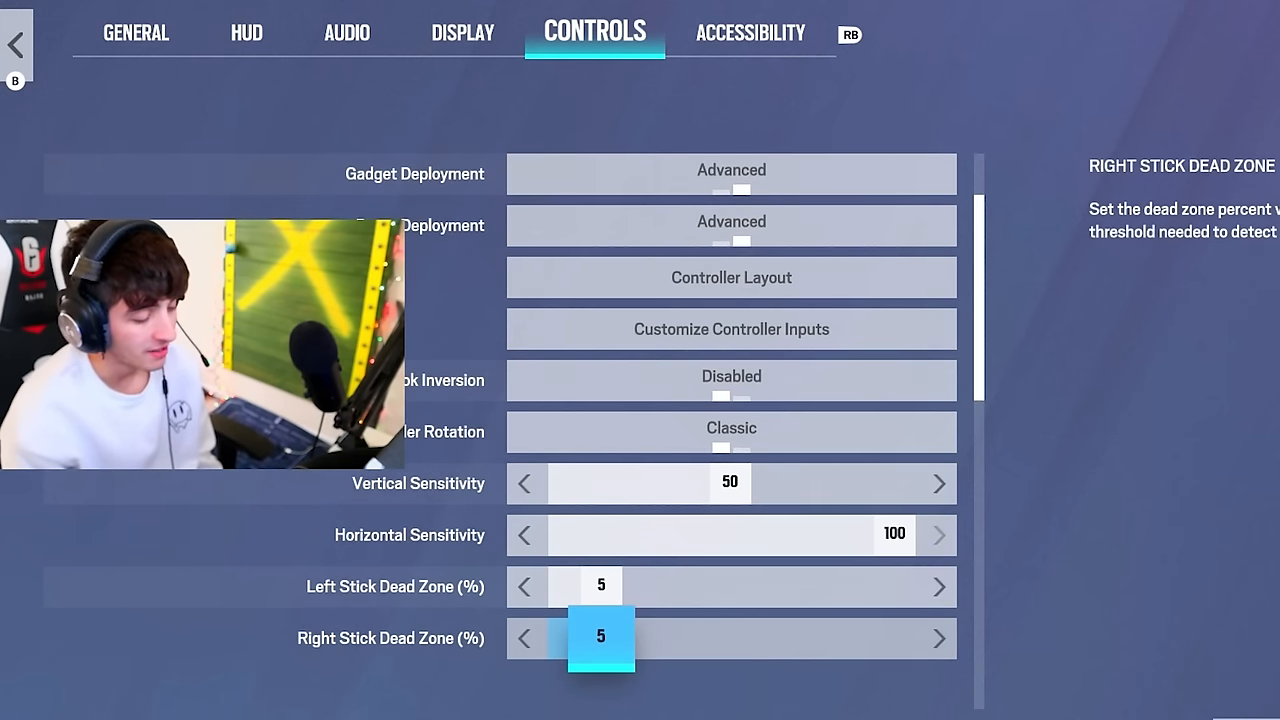
scroll("down", 3)
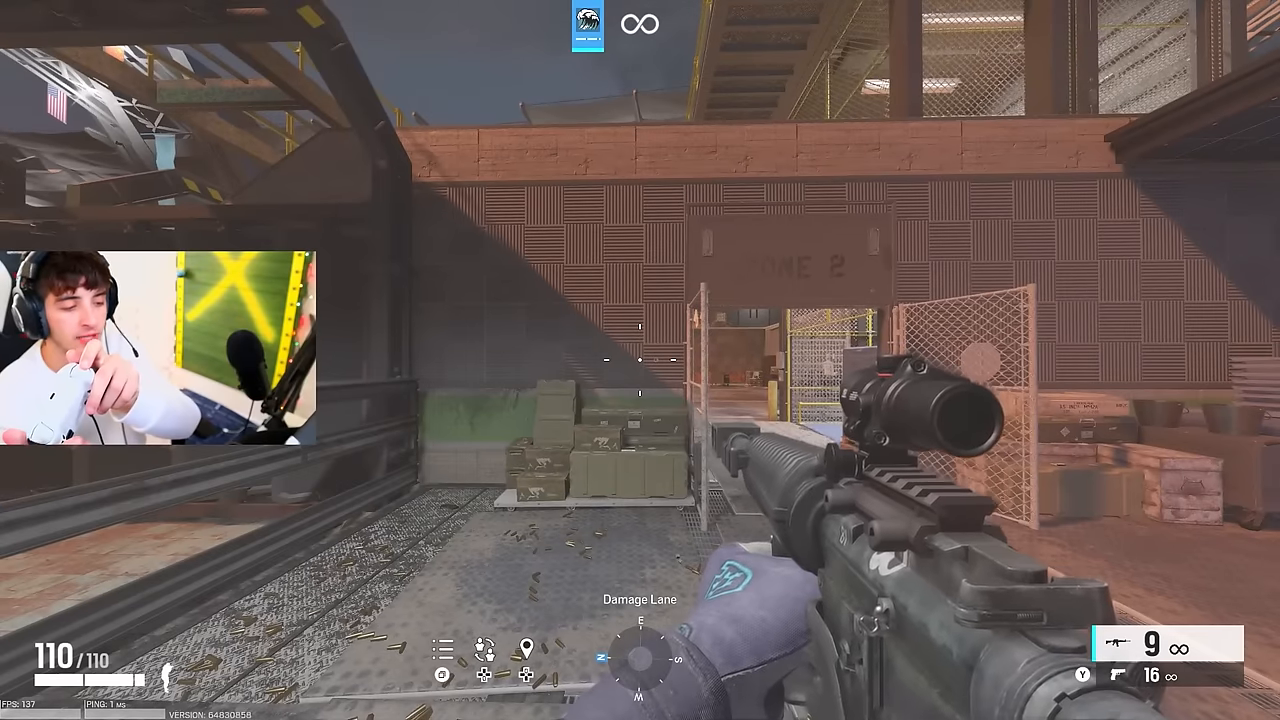
Step: Aim down the rifle scope at the Damage Lane to feel the controller settings
left_click(640, 360)
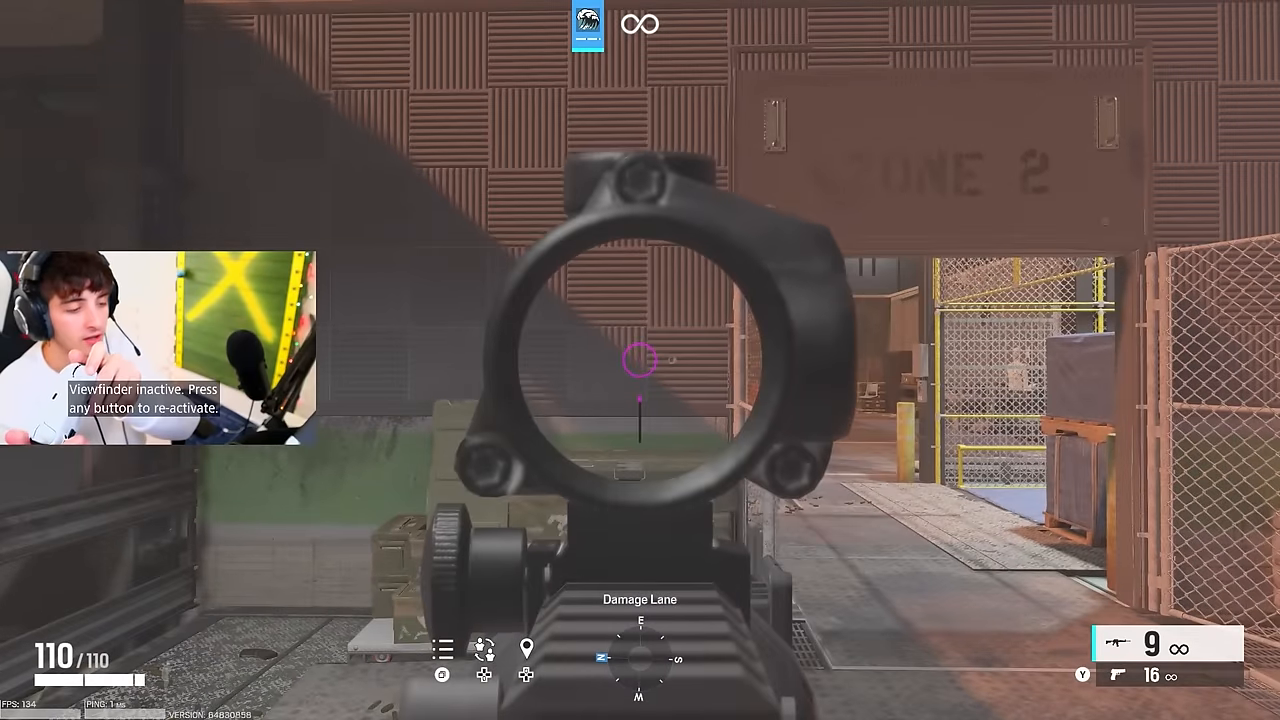
left_click(640, 360)
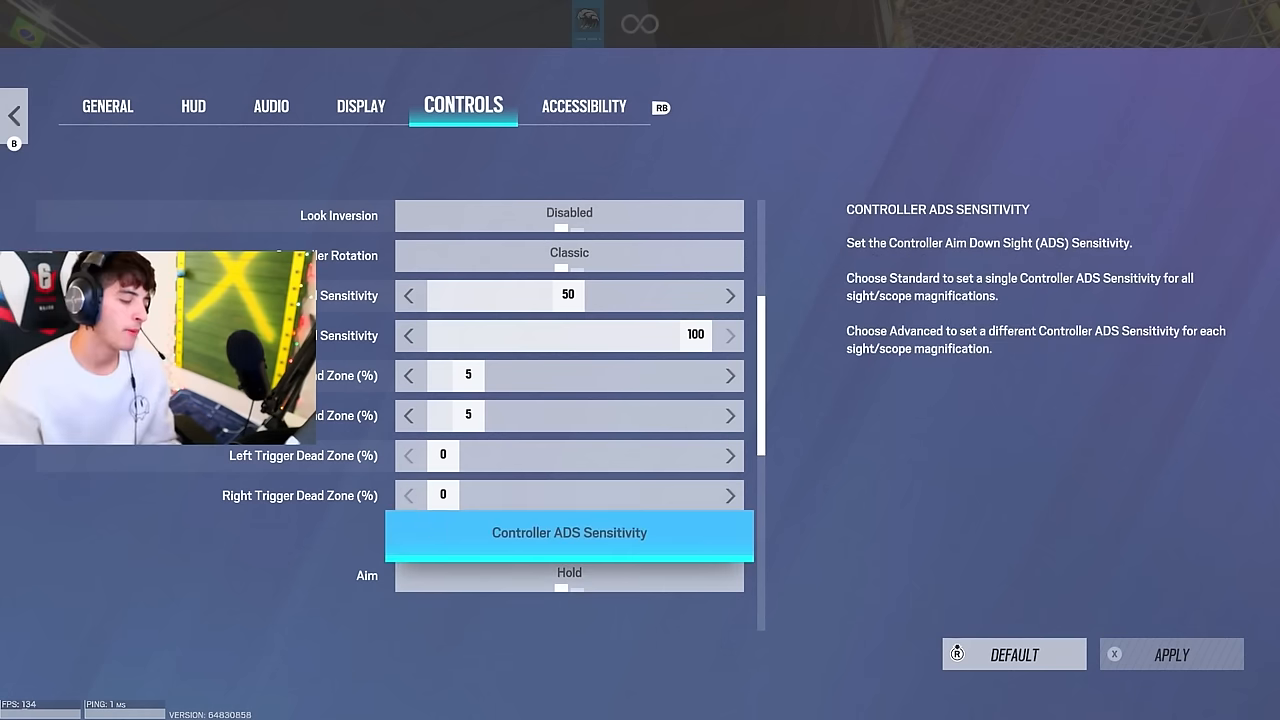
Step: Review the per-magnification ADS sensitivities (1.0x 19, 12.0x 168) and close the panel
left_click(568, 532)
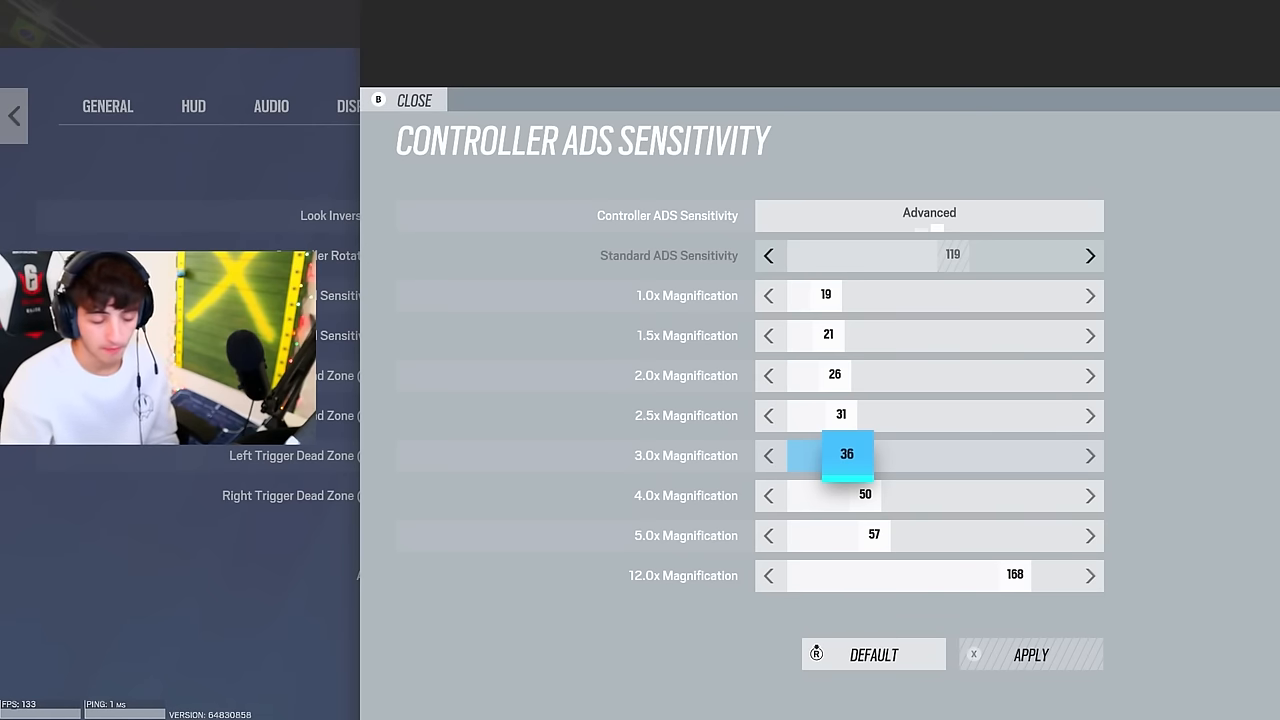
left_click(414, 100)
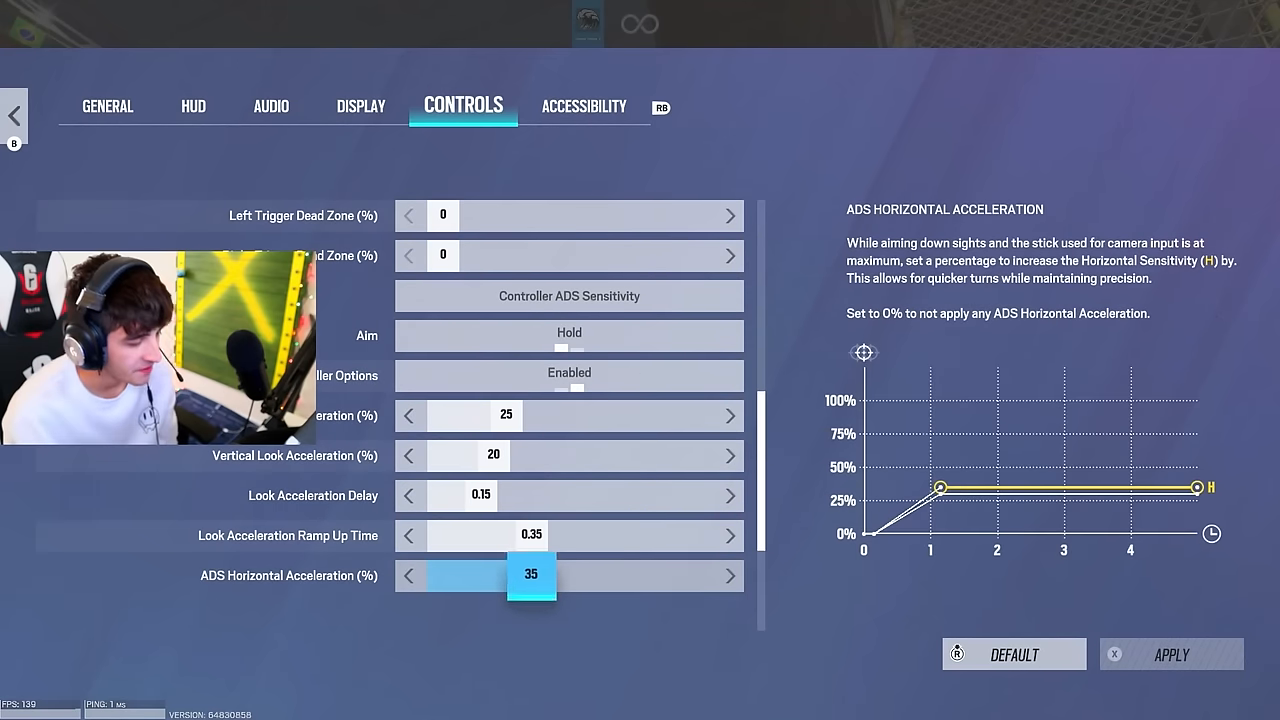
Step: Scroll to the ADS vertical acceleration, delay and ramp-up sliders in Controls
scroll("down", 3)
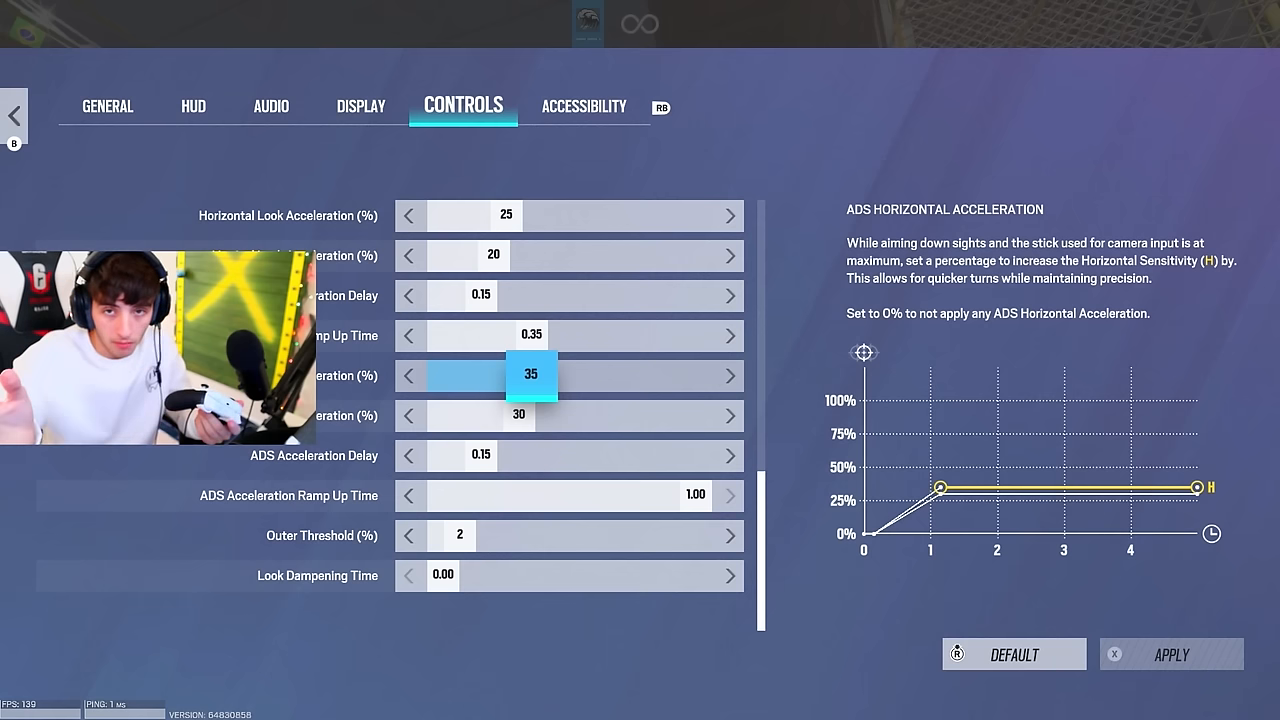
left_click(460, 536)
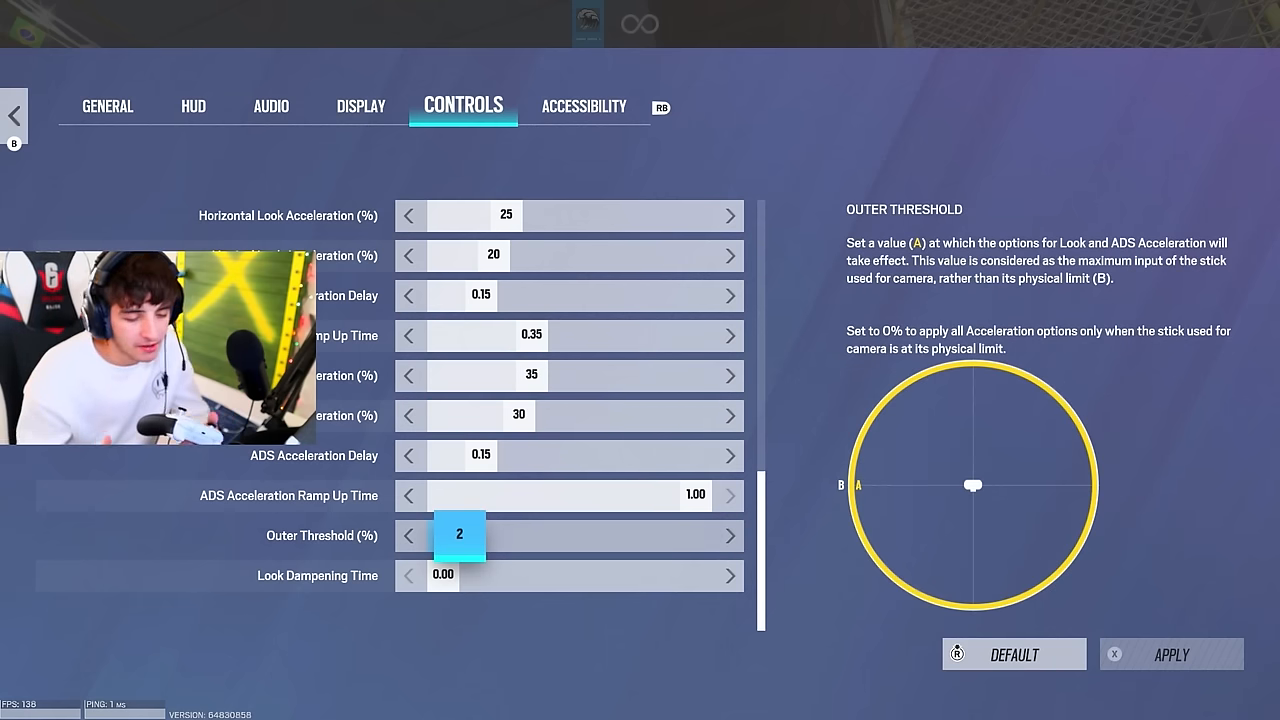
left_click(730, 536)
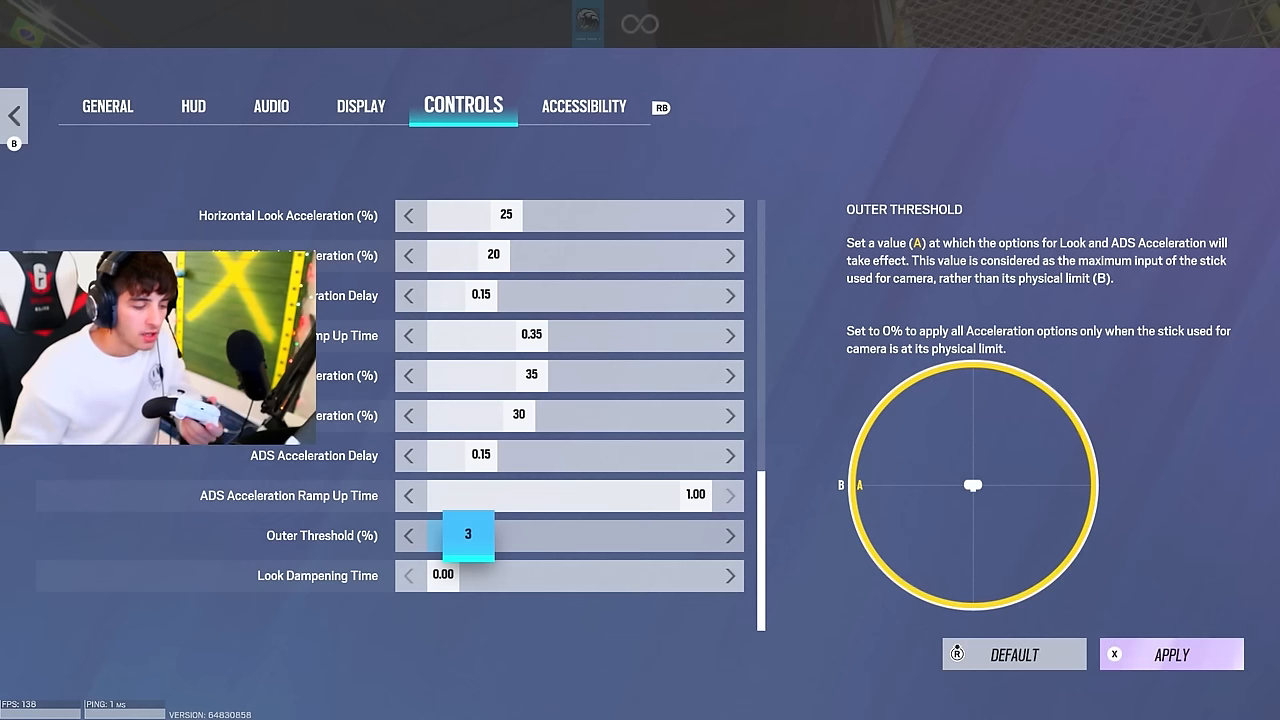
left_click_drag(468, 534, 584, 534)
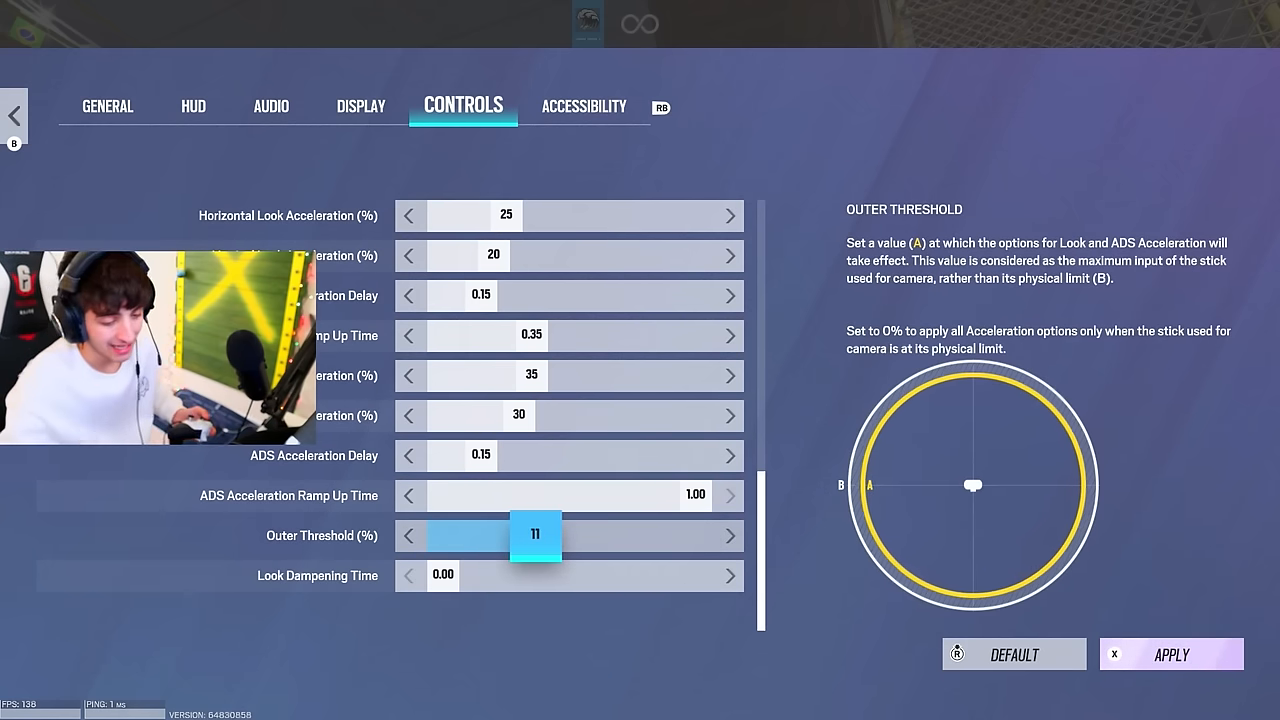
left_click(408, 536)
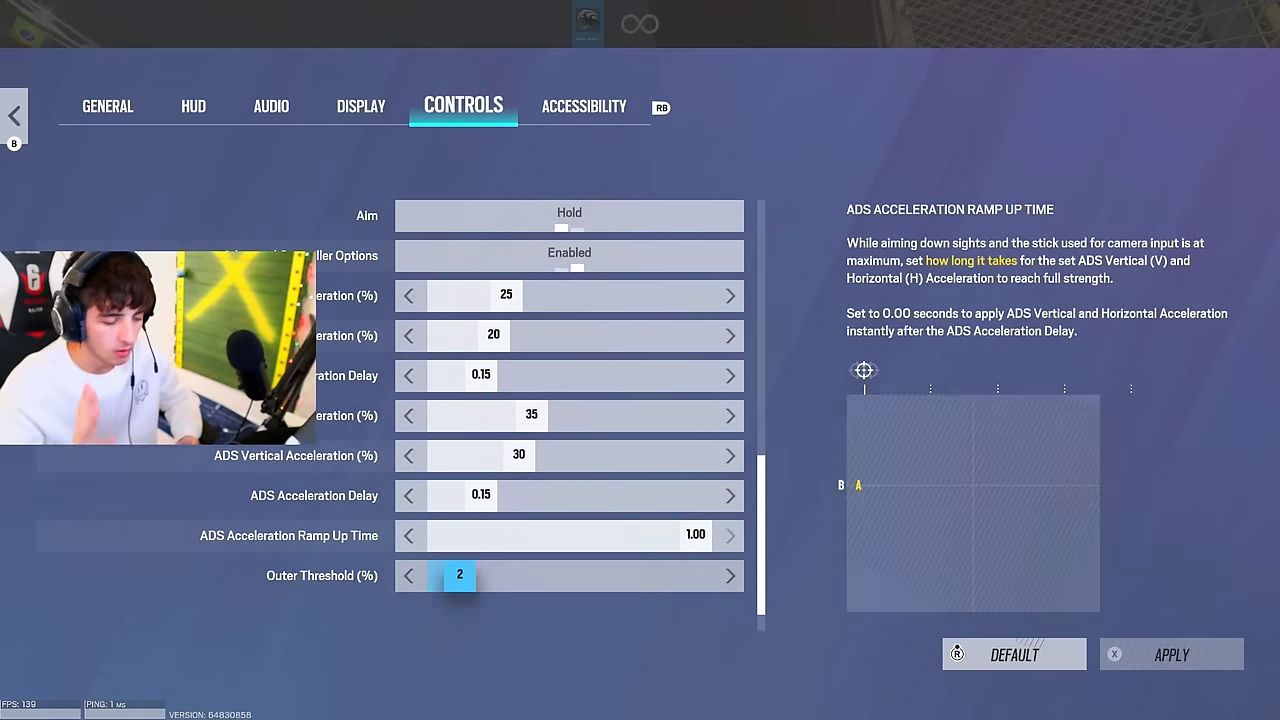
Step: Bring up the Customize Controls panel listing Move and Look stick bindings
left_click(584, 104)
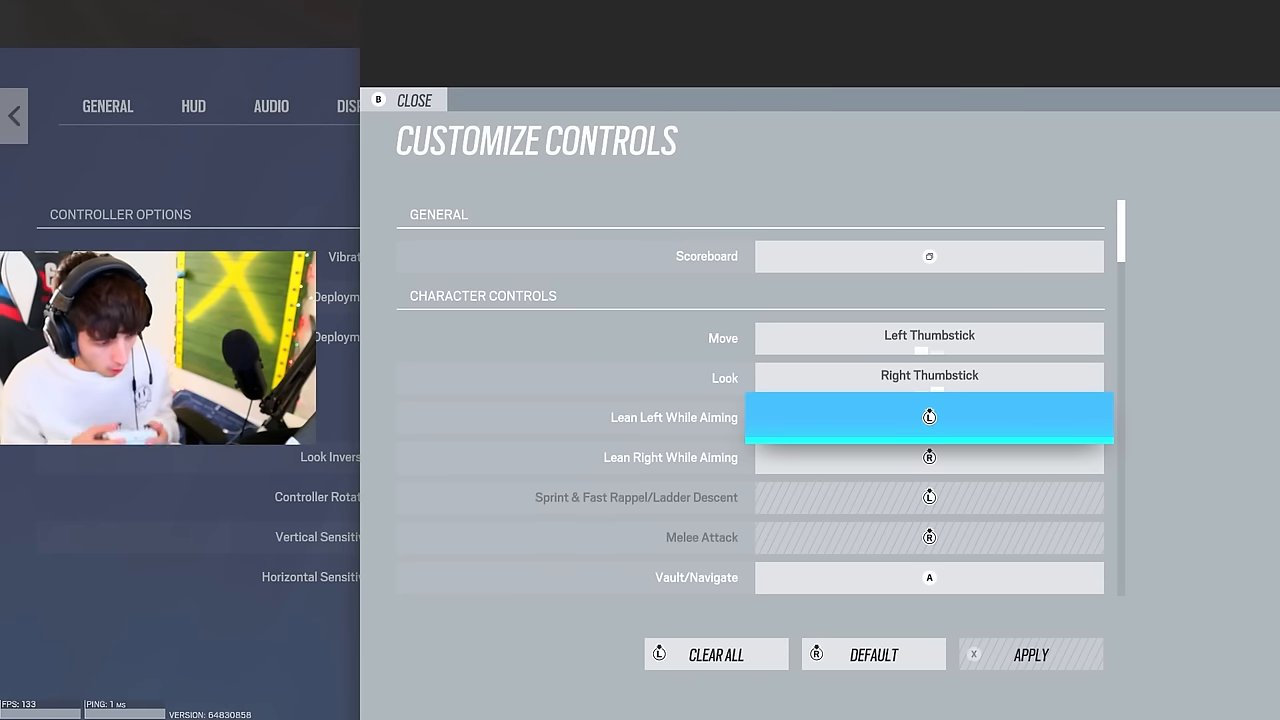
Step: Assign LB to lean left/sprint and RB to lean right/melee, then select Primary Gadget to rebind
left_click(928, 418)
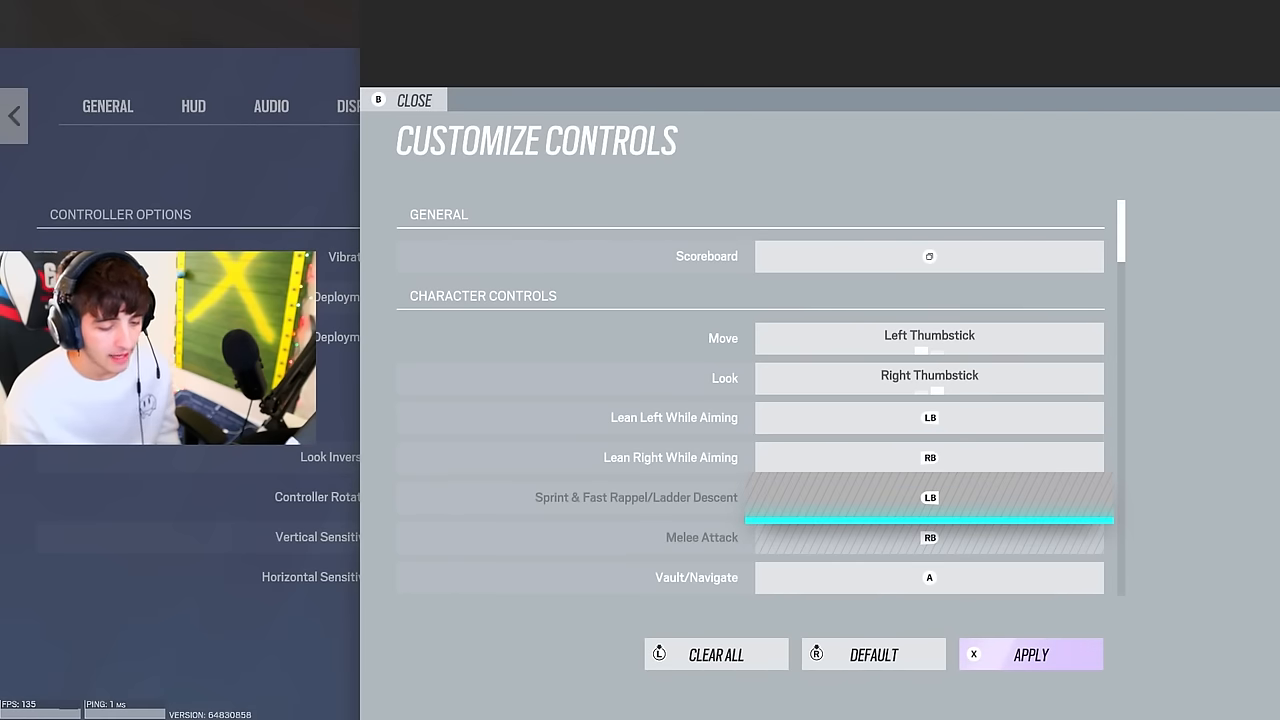
scroll("down", 3)
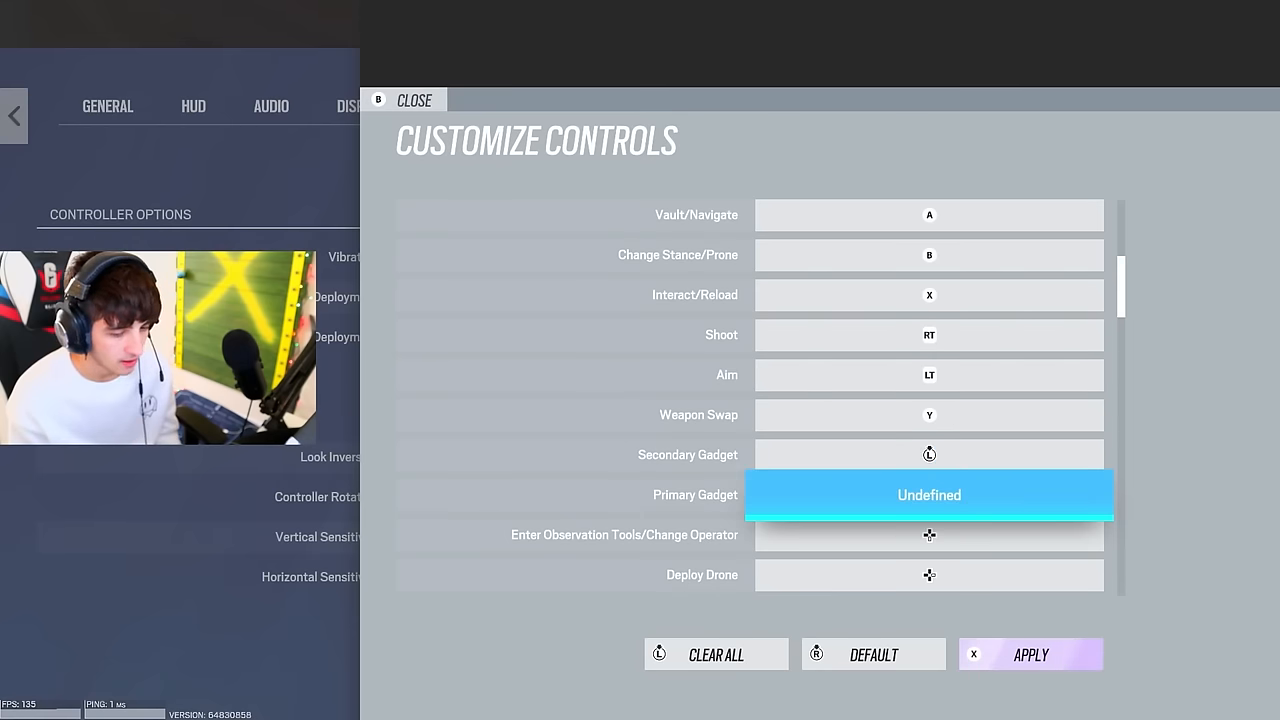
left_click(414, 100)
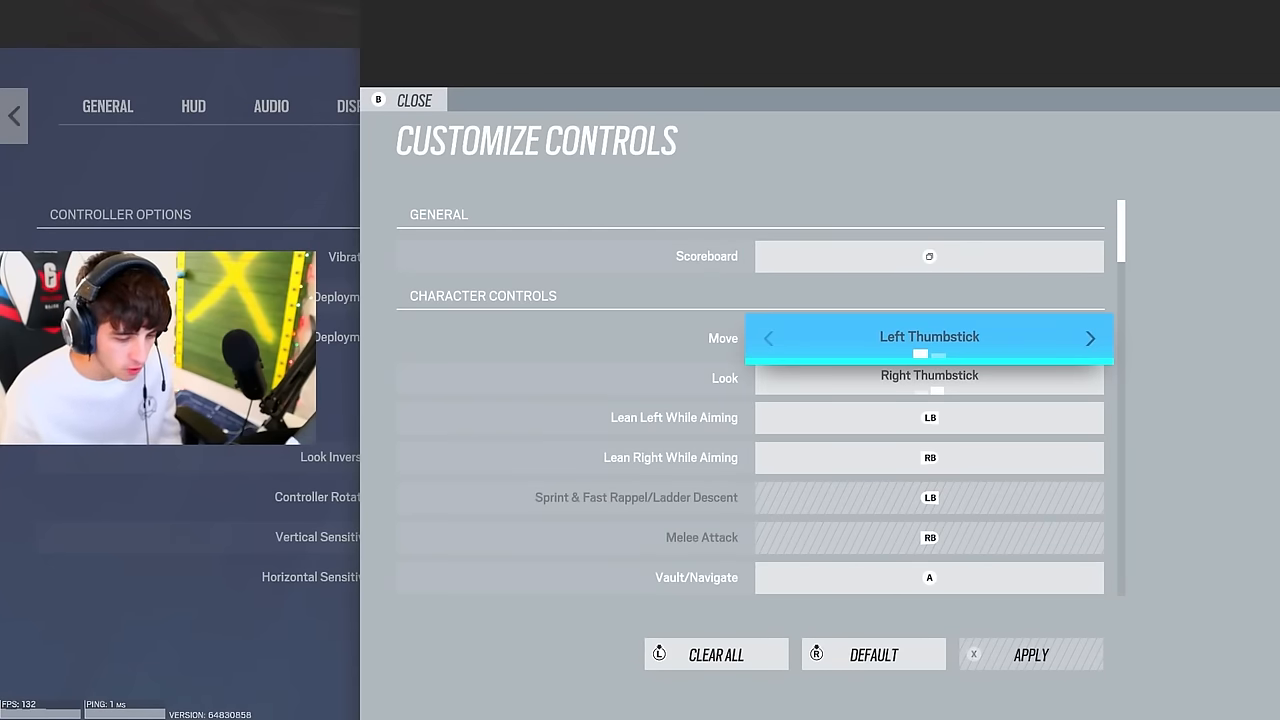
Step: Reset controller bindings to defaults via Clear All / Default and check the list
left_click(716, 654)
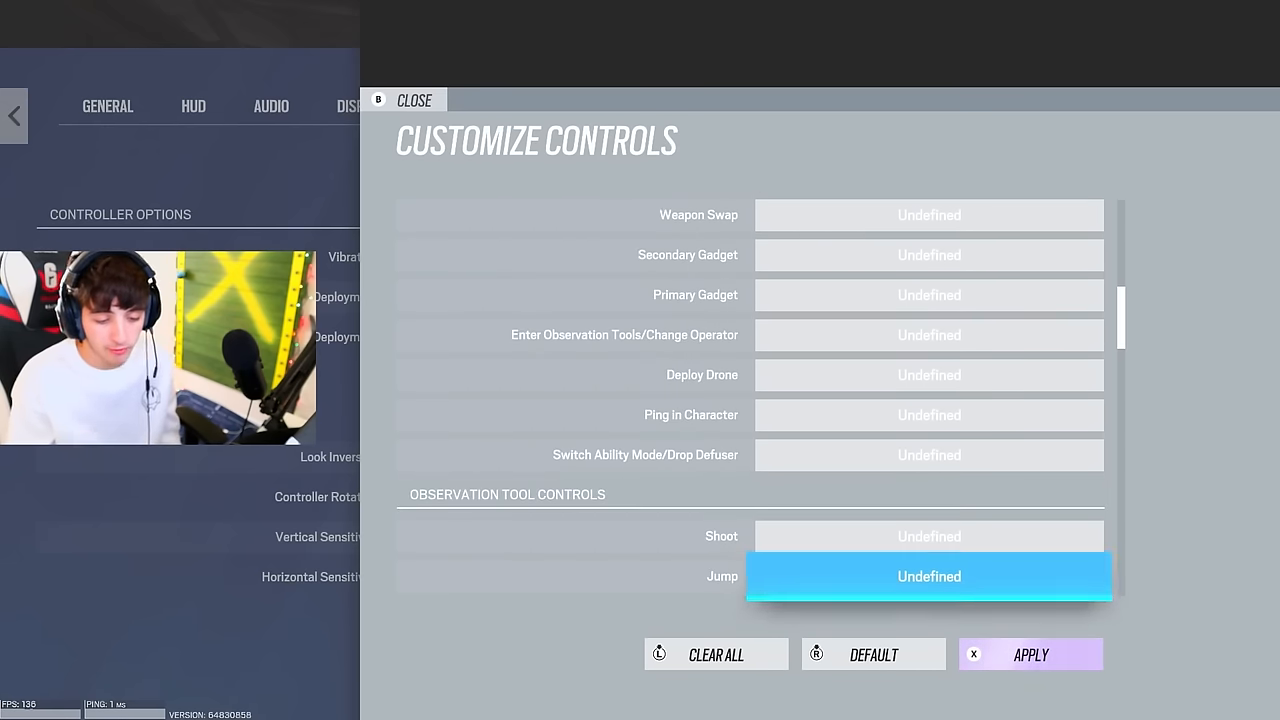
scroll("down", 3)
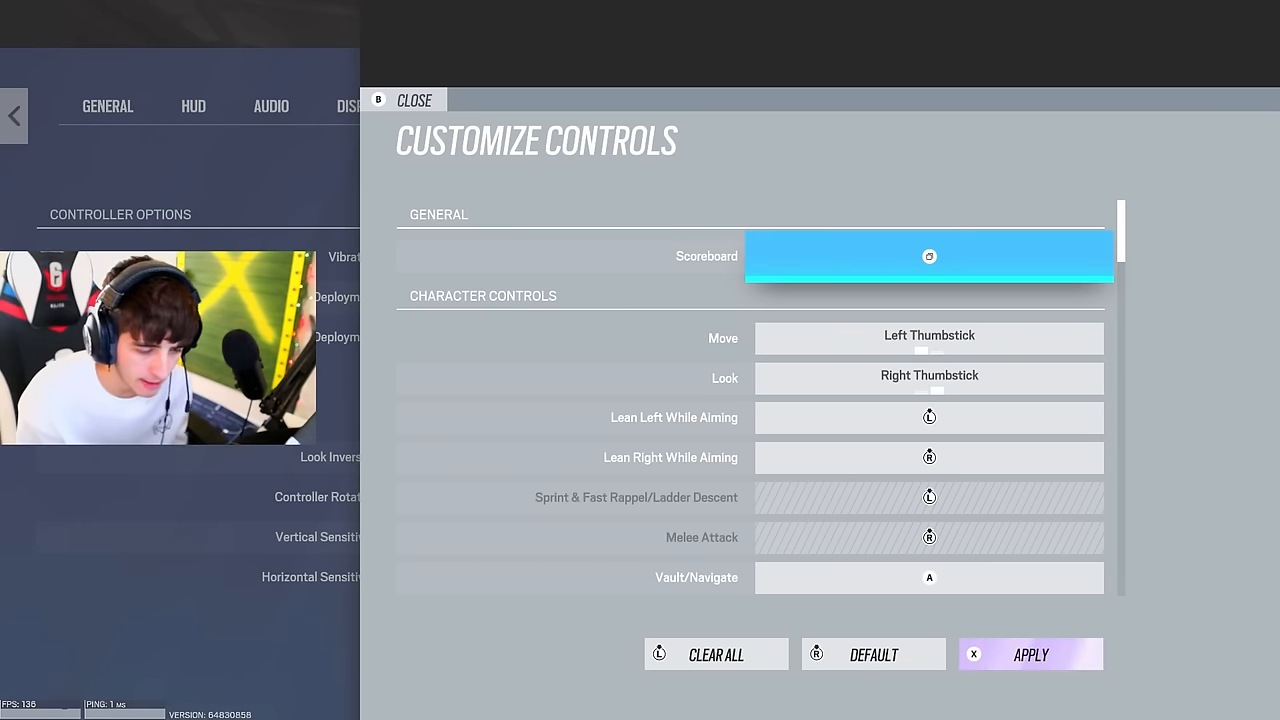
left_click(1030, 654)
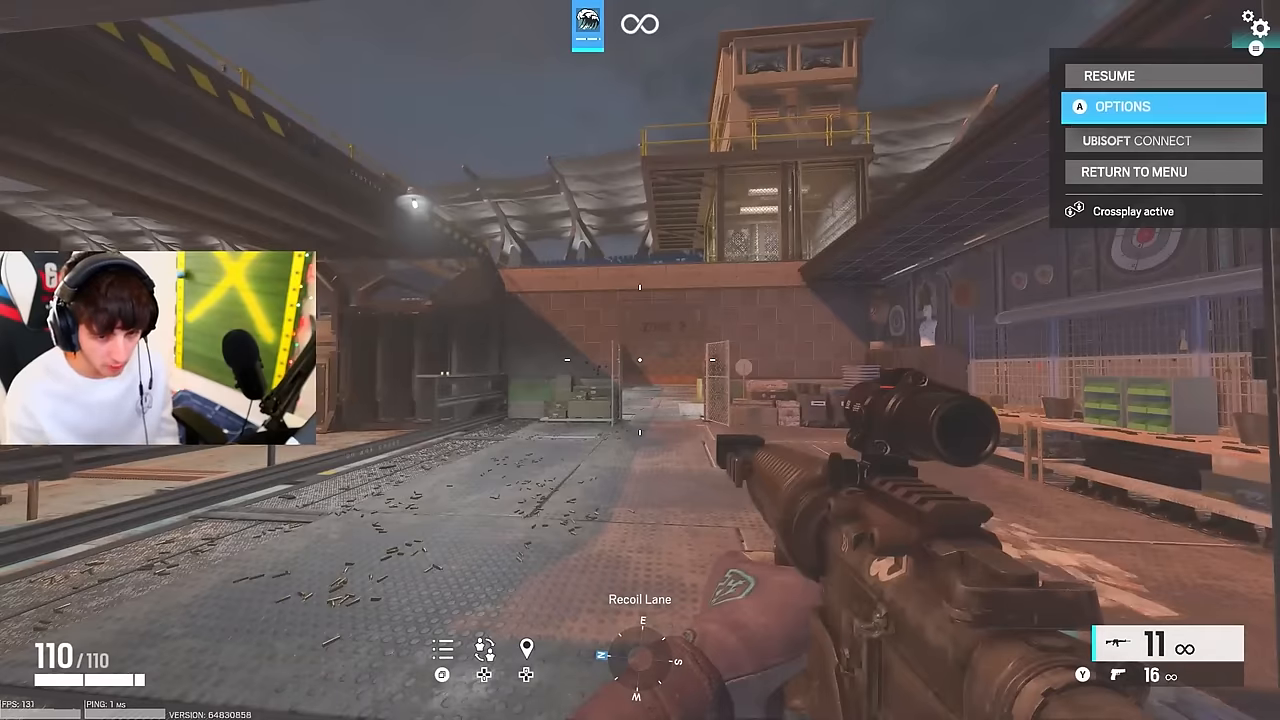
left_click(1122, 106)
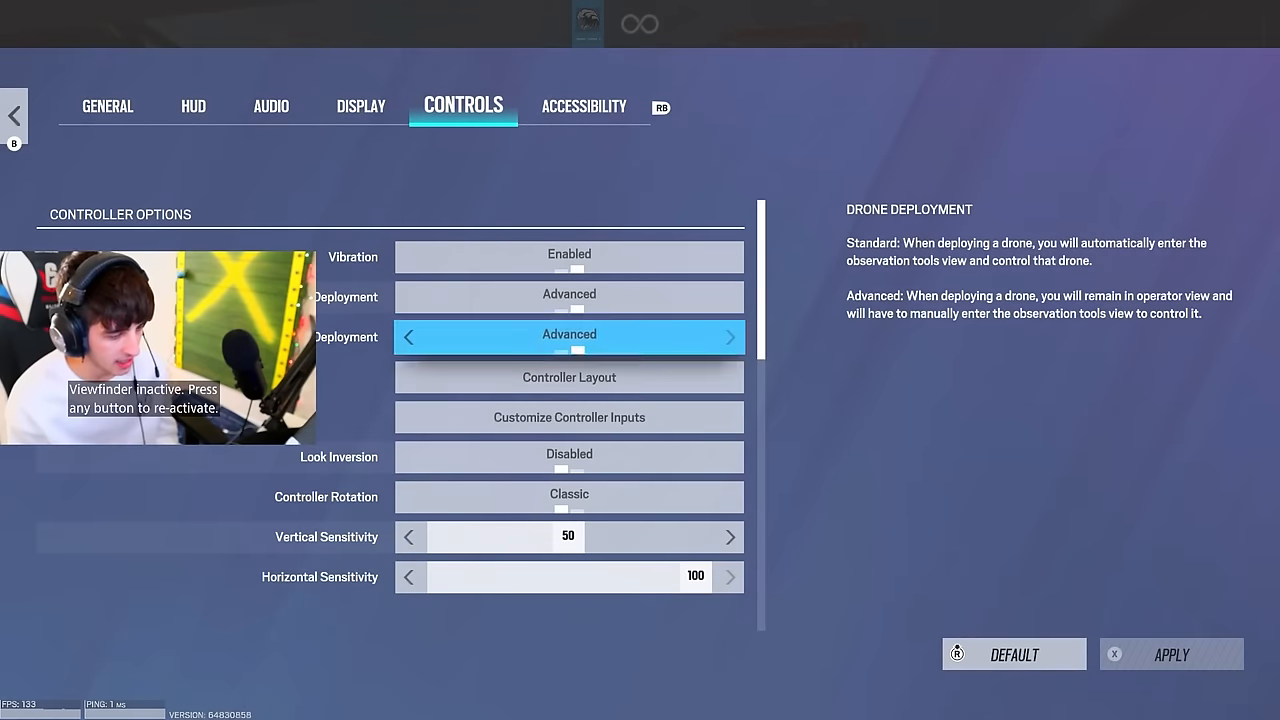
left_click(568, 418)
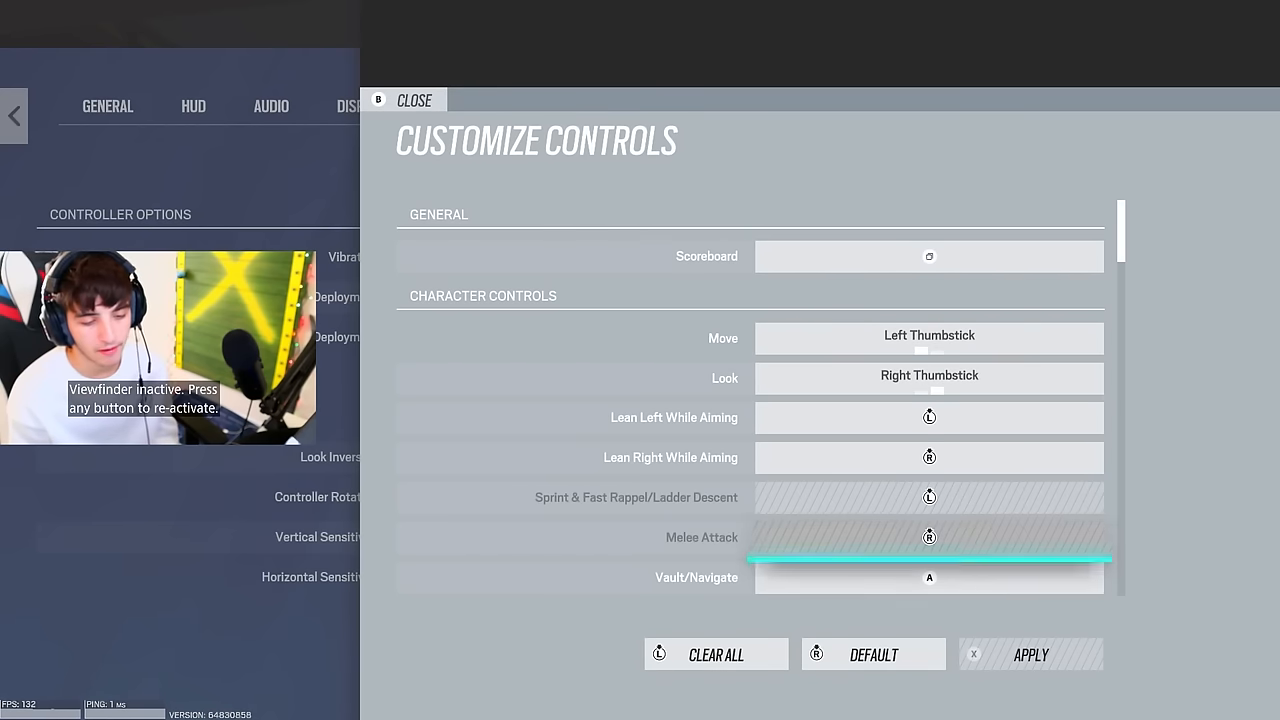